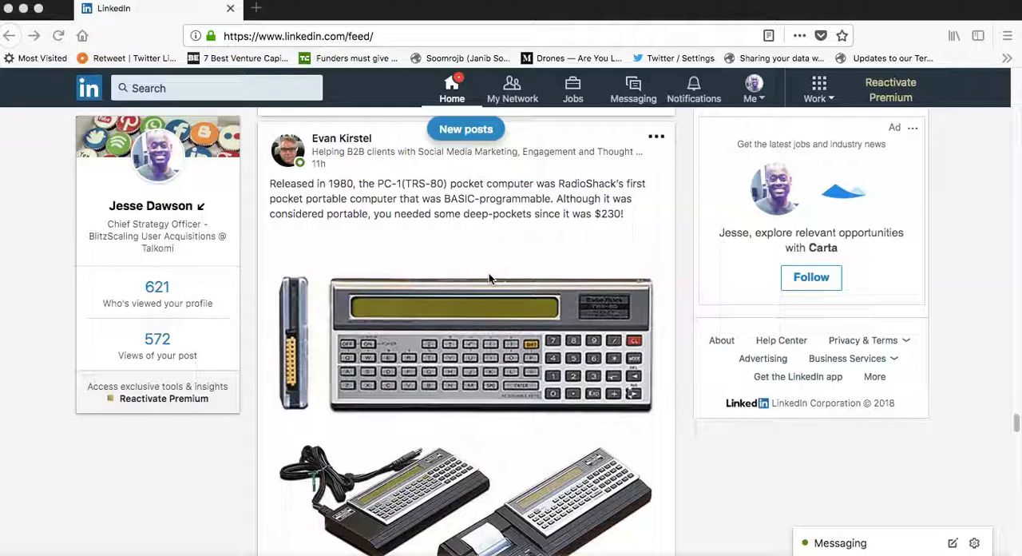
pyautogui.scroll(-3)
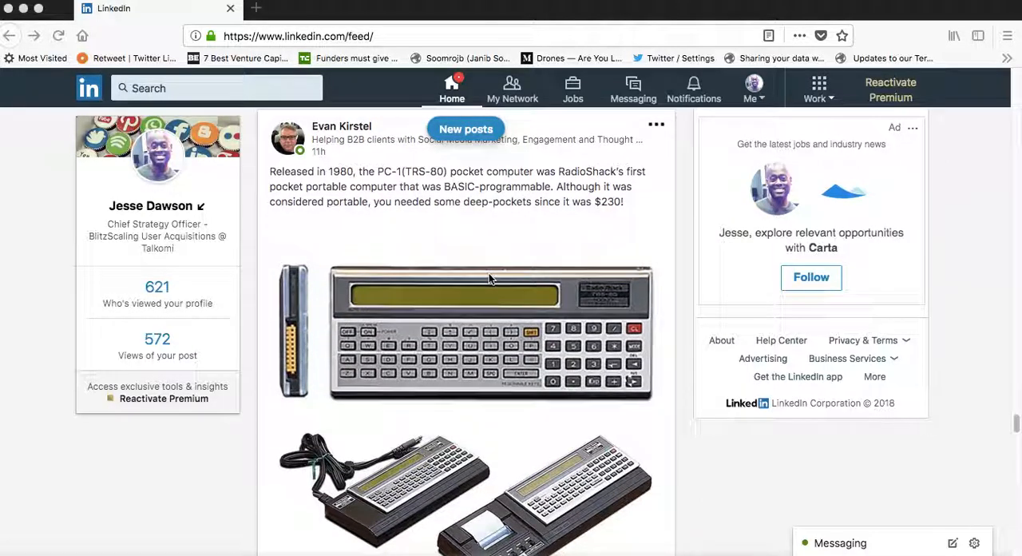
pyautogui.scroll(-3)
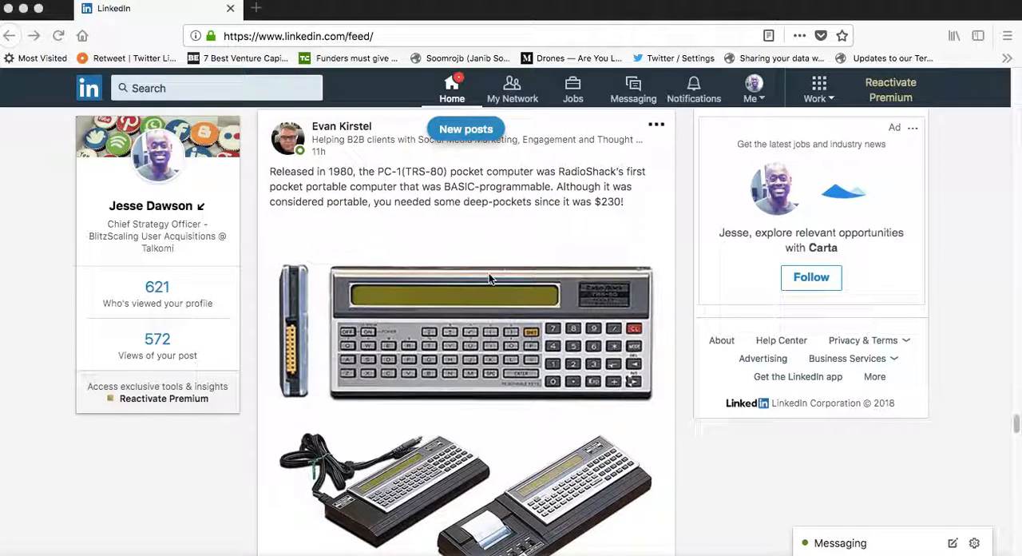
pyautogui.scroll(-3)
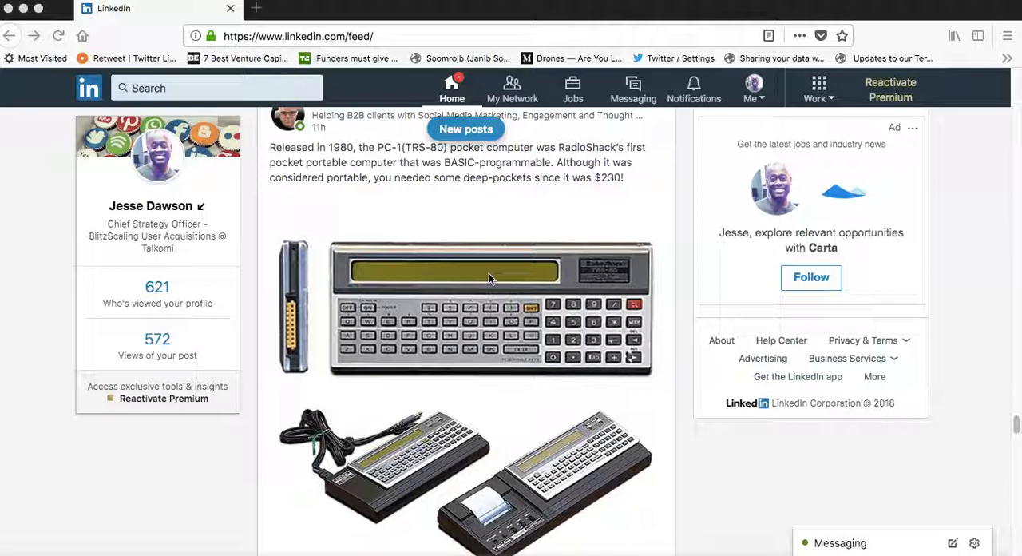
pyautogui.scroll(-3)
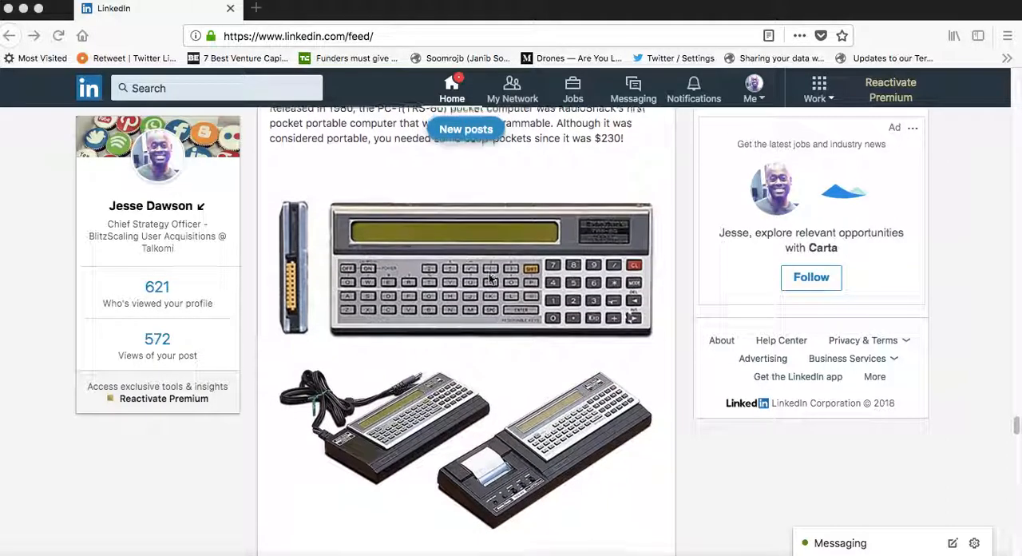
pyautogui.scroll(-3)
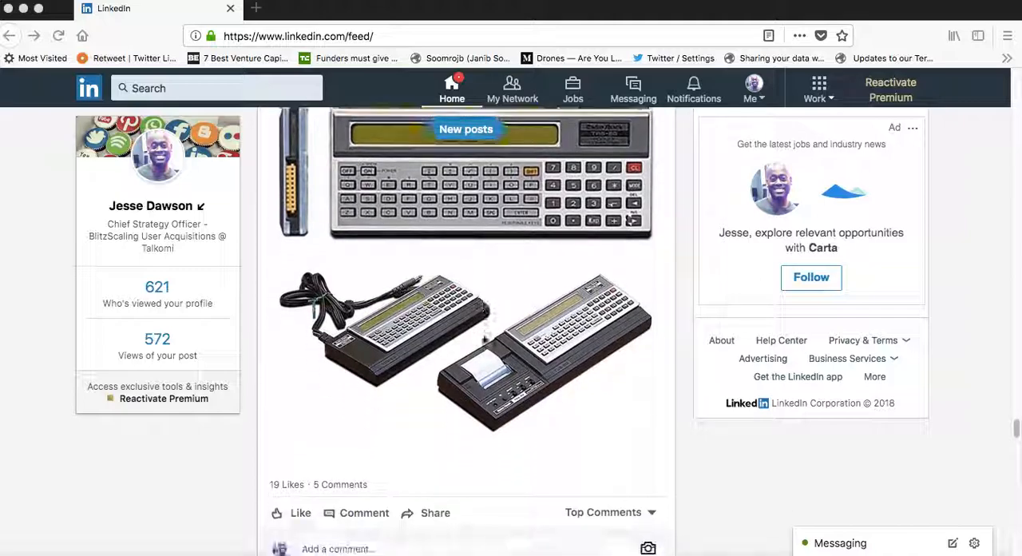
pyautogui.scroll(-3)
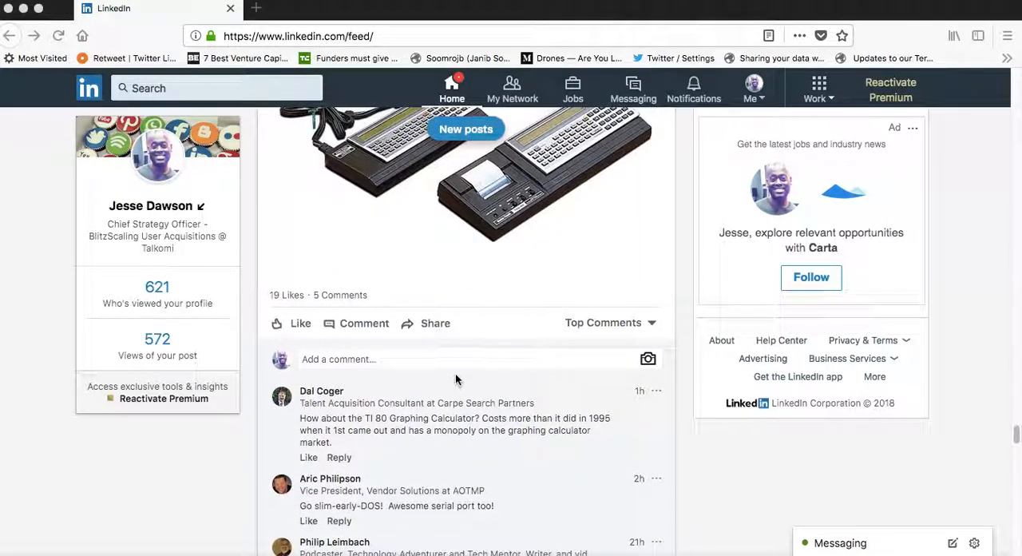
pyautogui.scroll(-3)
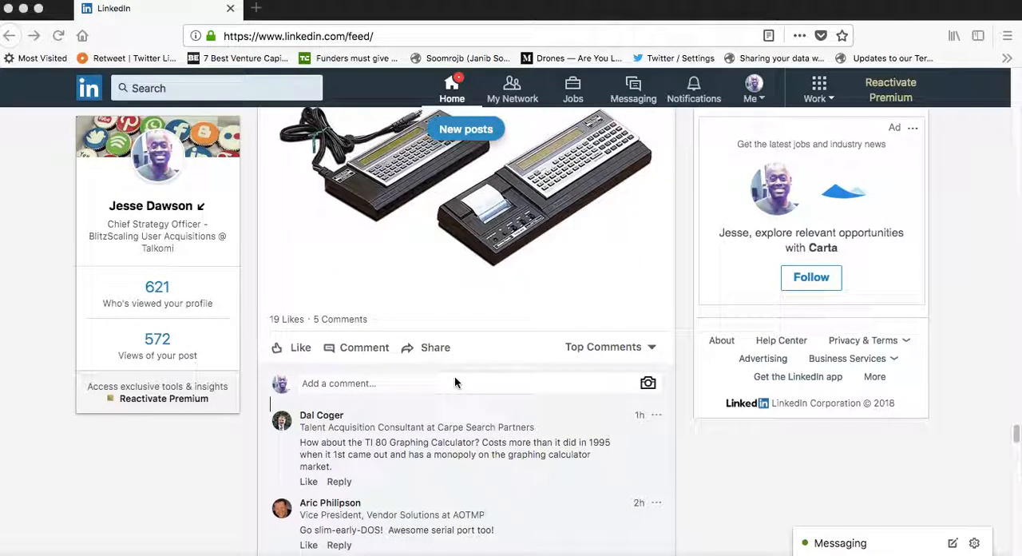
pyautogui.scroll(-3)
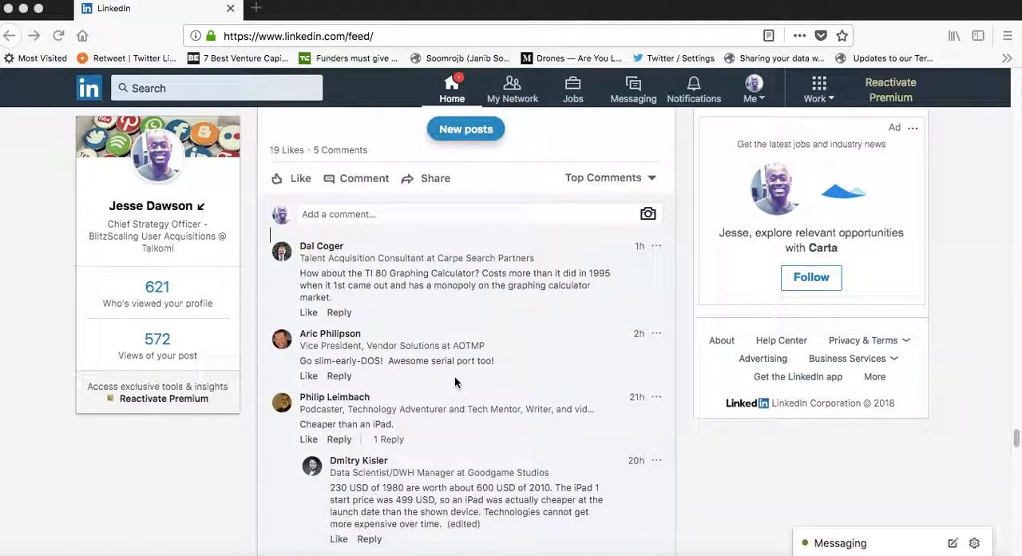
pyautogui.scroll(-3)
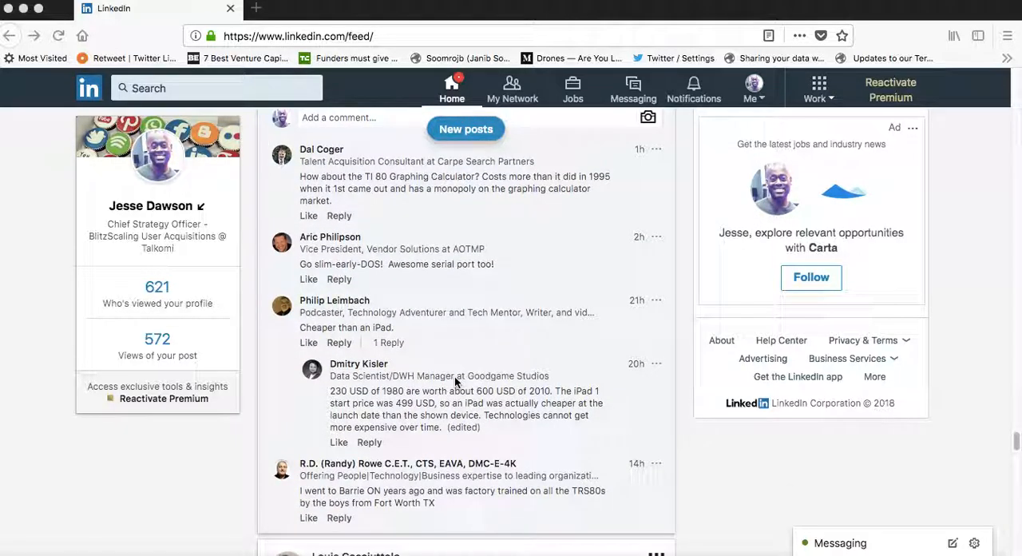
pyautogui.scroll(-3)
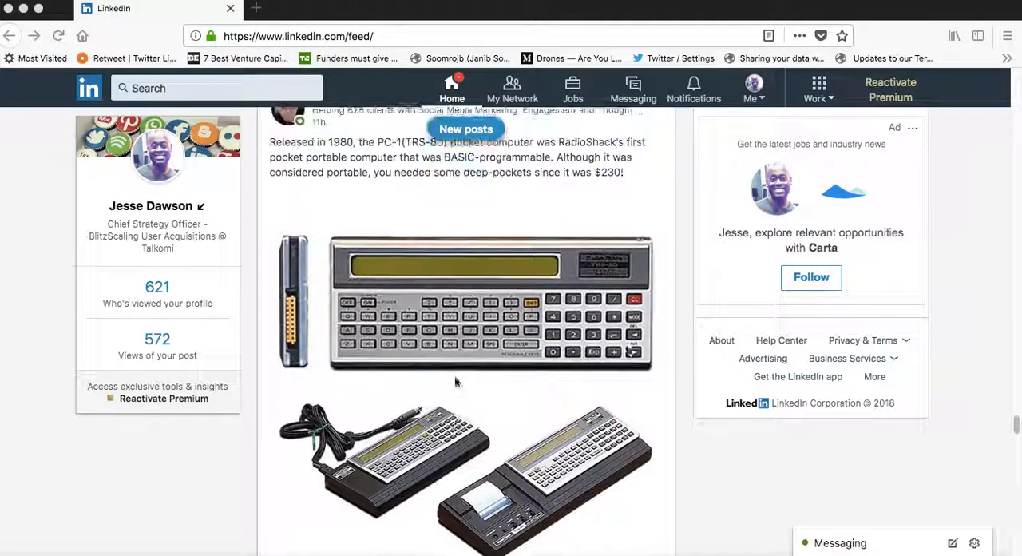
pyautogui.scroll(-3)
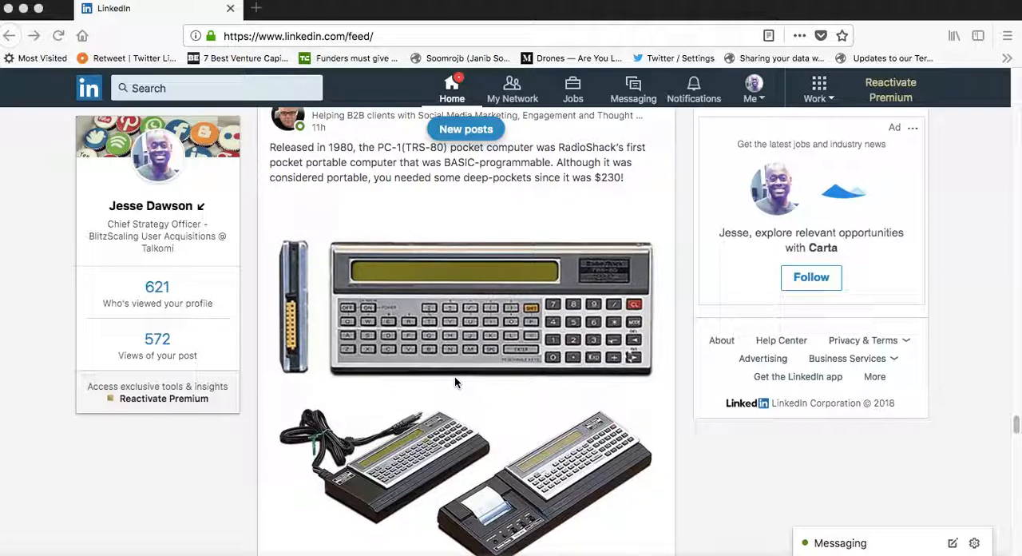
pyautogui.scroll(-3)
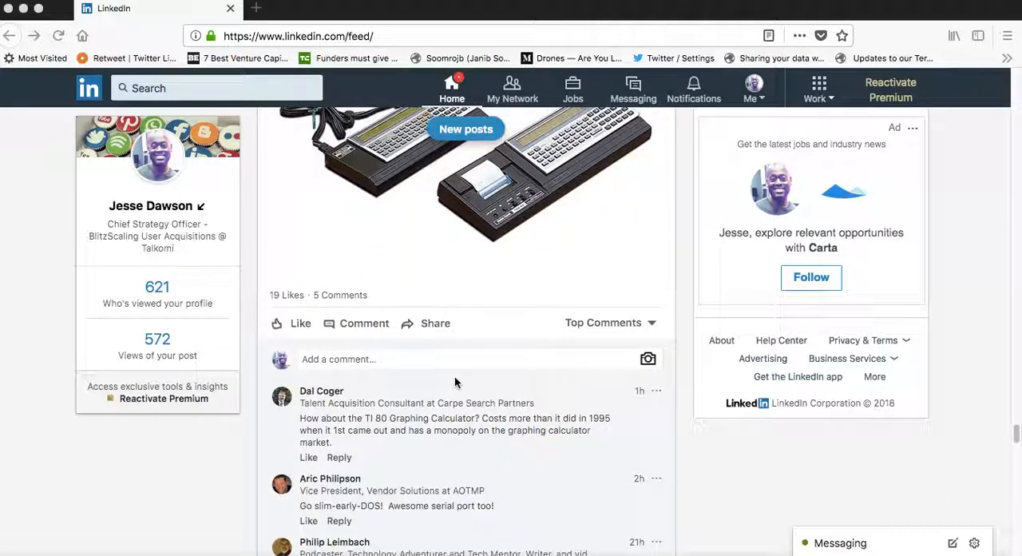
pyautogui.scroll(-3)
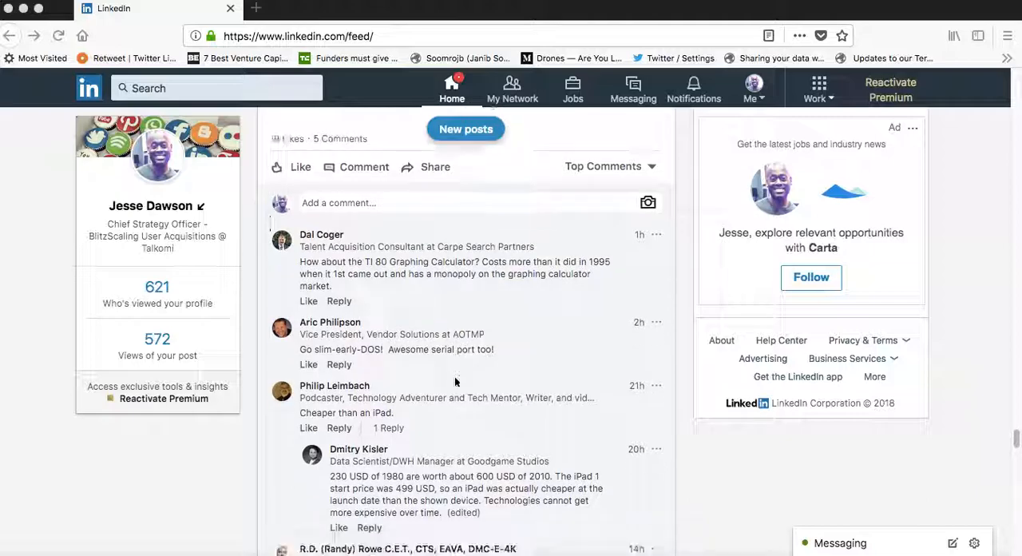
pyautogui.scroll(-3)
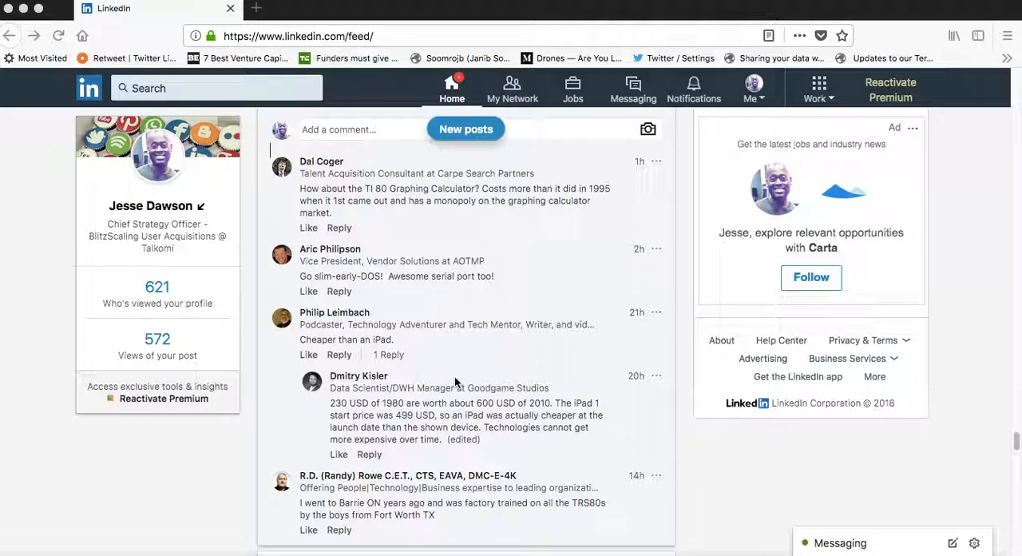
pyautogui.moveTo(303, 251)
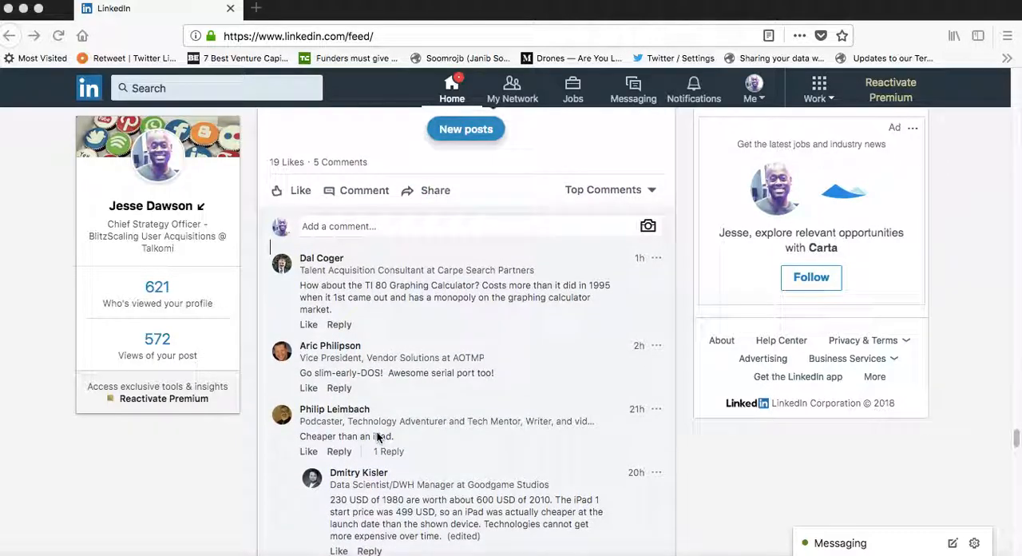
pyautogui.scroll(-3)
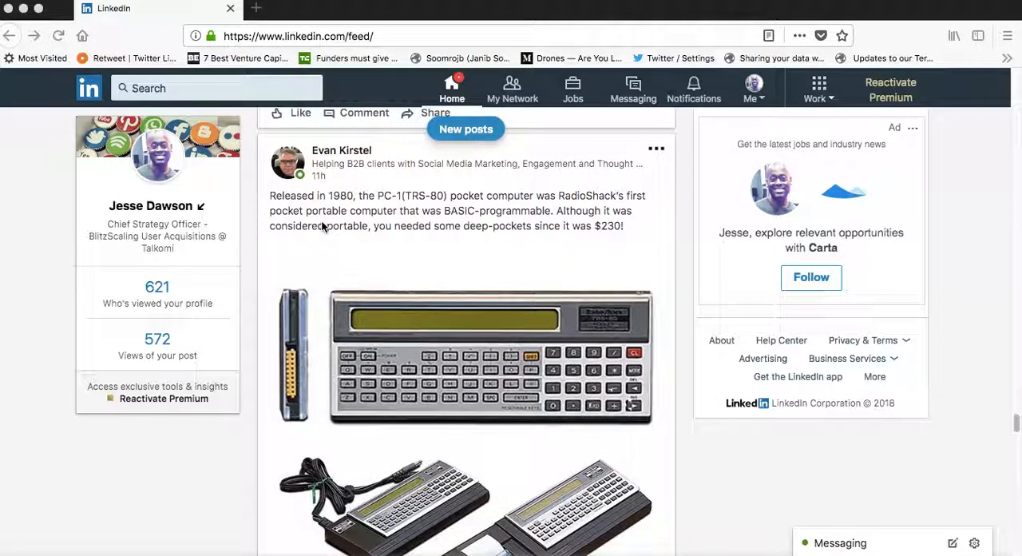
pyautogui.moveTo(335, 225)
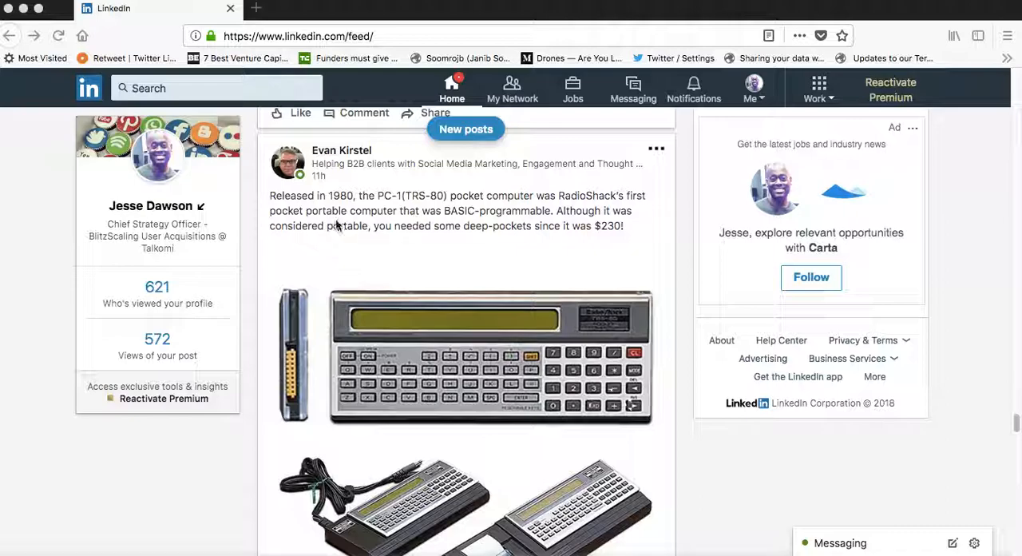